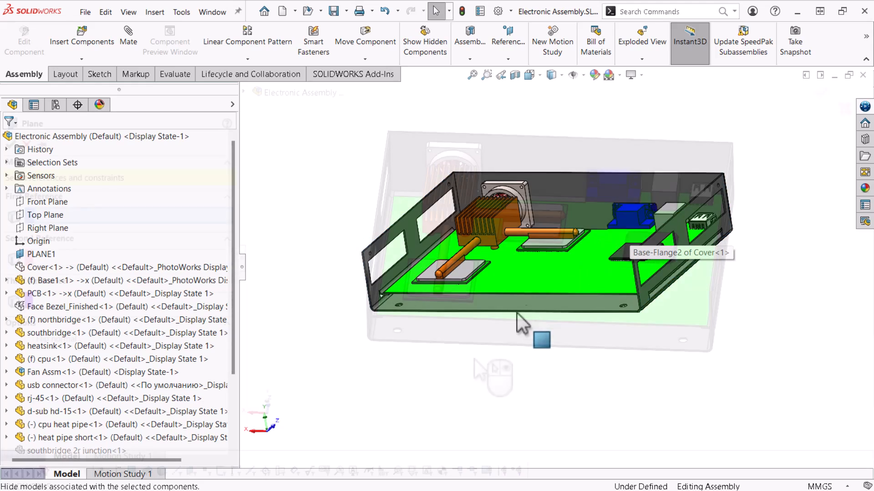
- Preview PLANE1 from the heat sink face and the Adiabatic Walls and Thermal Glue selection sets
{"action": "right_click", "coordinate": [523, 320]}
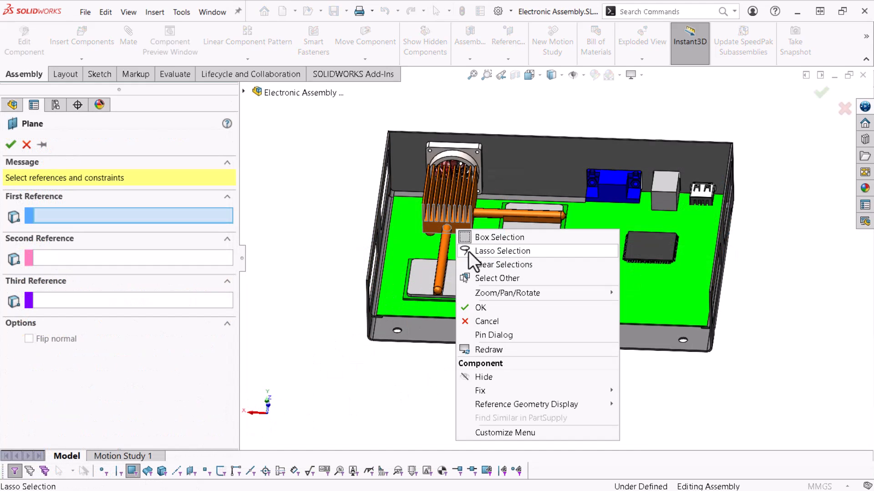
{"action": "left_click", "coordinate": [480, 308]}
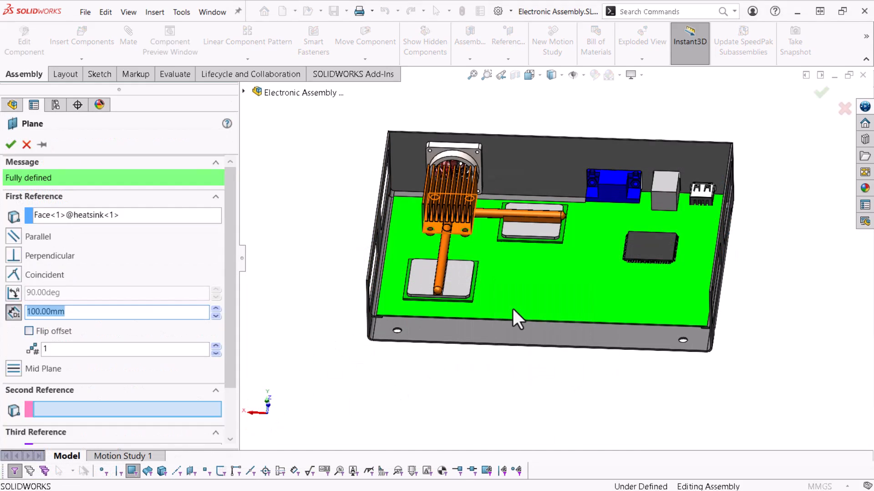
{"action": "left_click", "coordinate": [10, 145]}
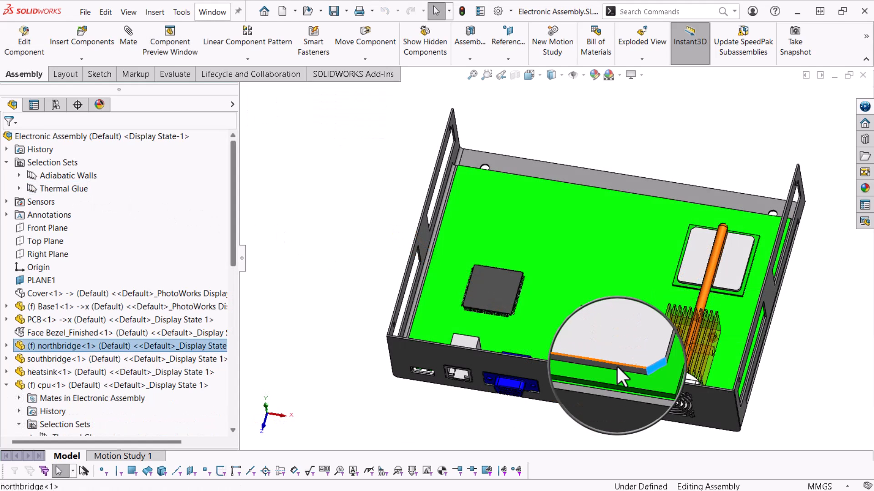
{"action": "right_click", "coordinate": [621, 377]}
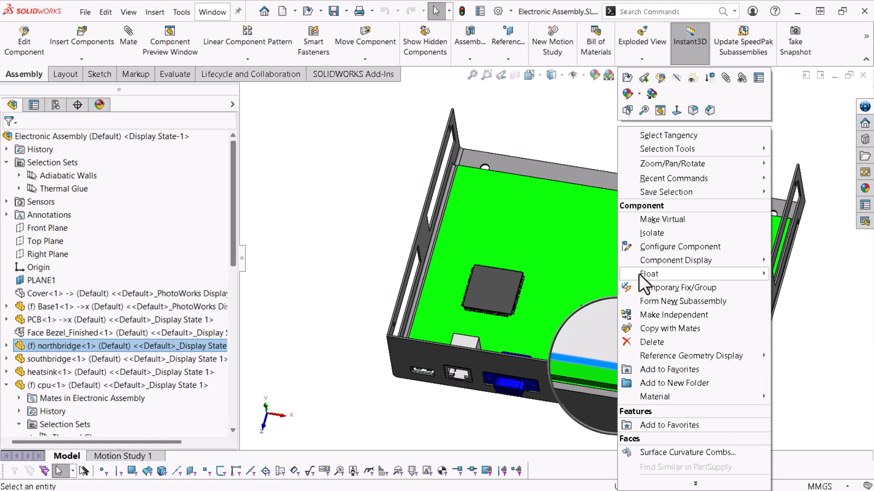
{"action": "left_click", "coordinate": [649, 273]}
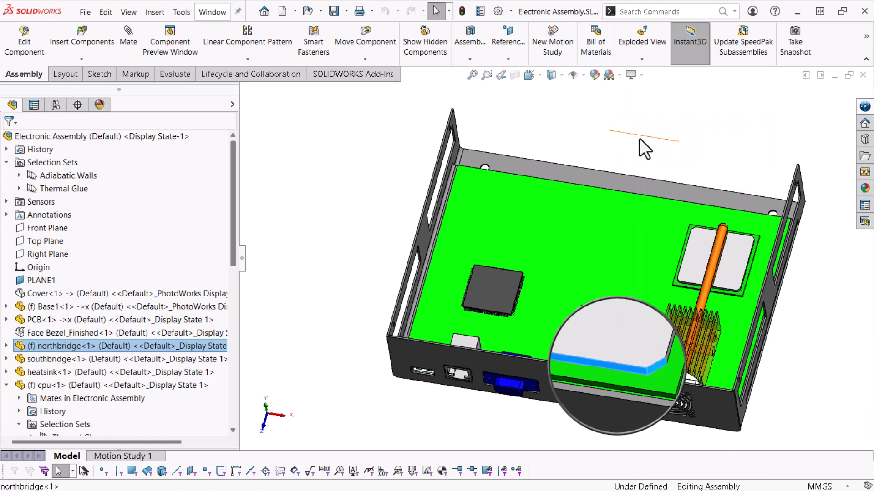
{"action": "mouse_move", "coordinate": [644, 150]}
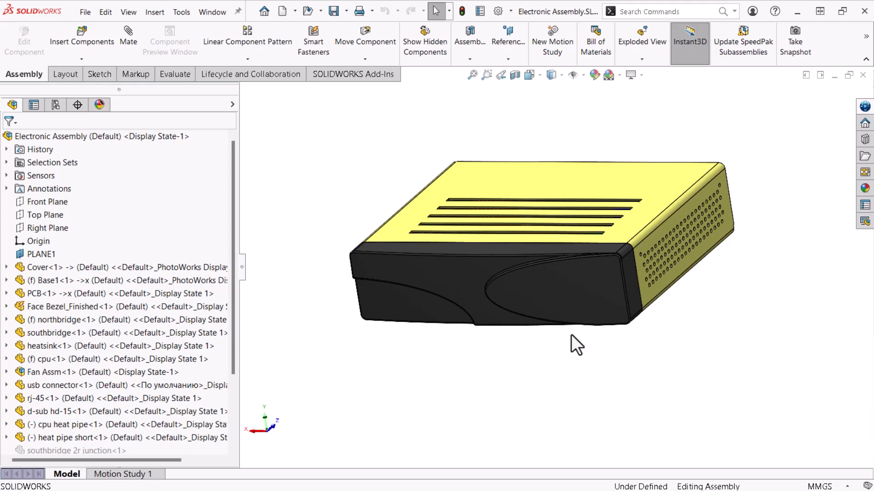
- Hide the Face Bezel and the yellow cover, briefly showing the cover again with Shift+Tab
{"action": "left_click", "coordinate": [562, 303]}
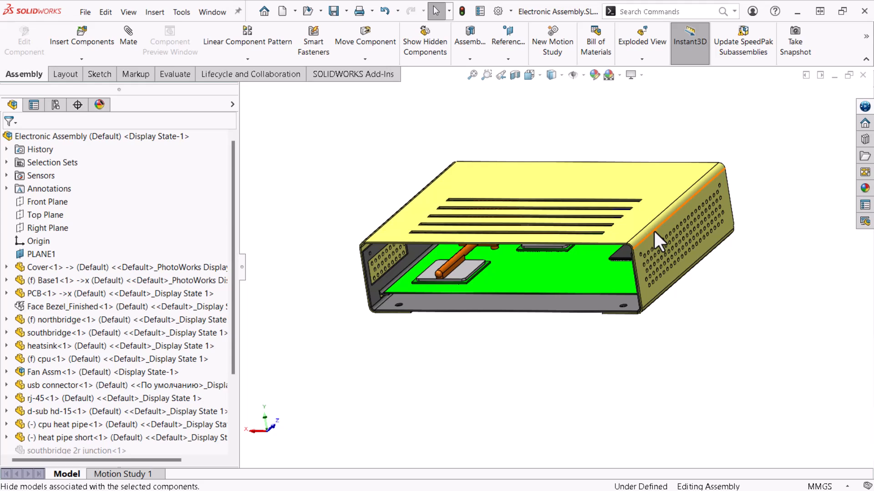
{"action": "key", "text": "Tab"}
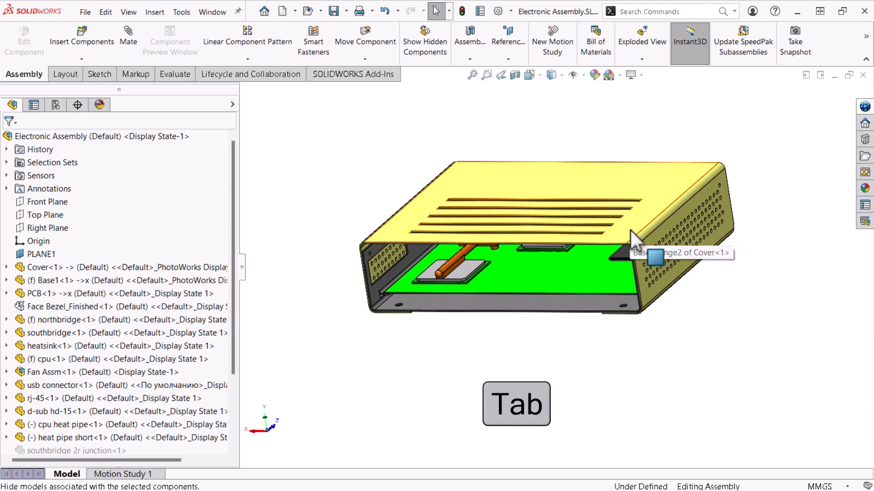
{"action": "key", "text": "Tab"}
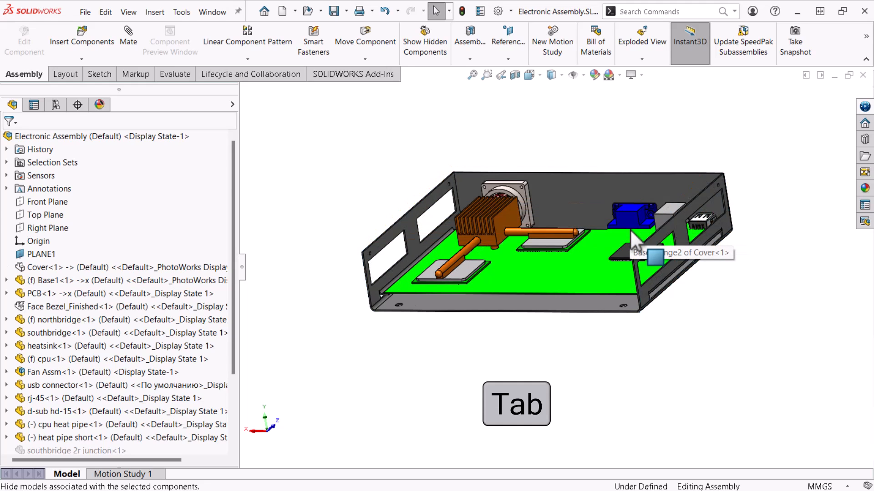
{"action": "key", "text": "Tab"}
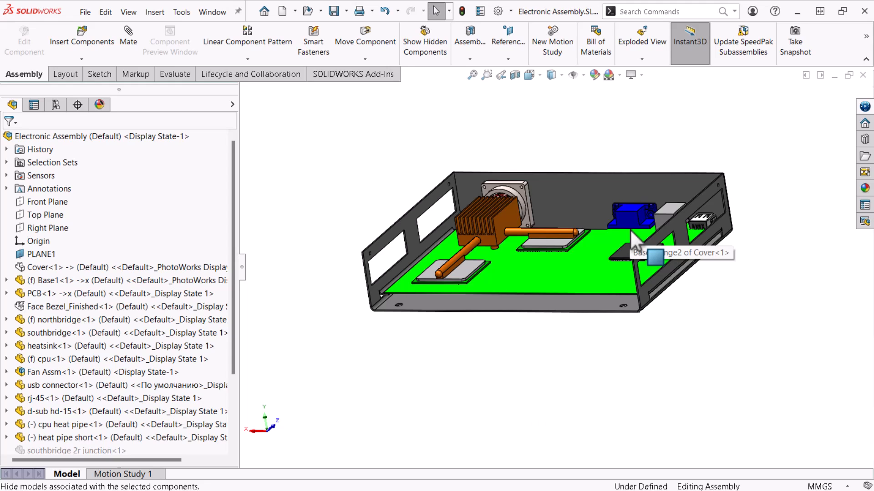
{"action": "key", "text": "shift+tab"}
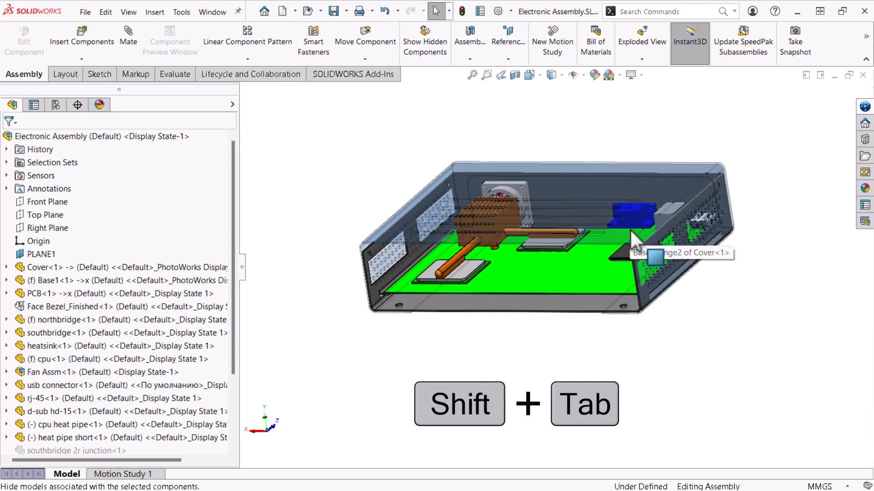
{"action": "key", "text": "Tab"}
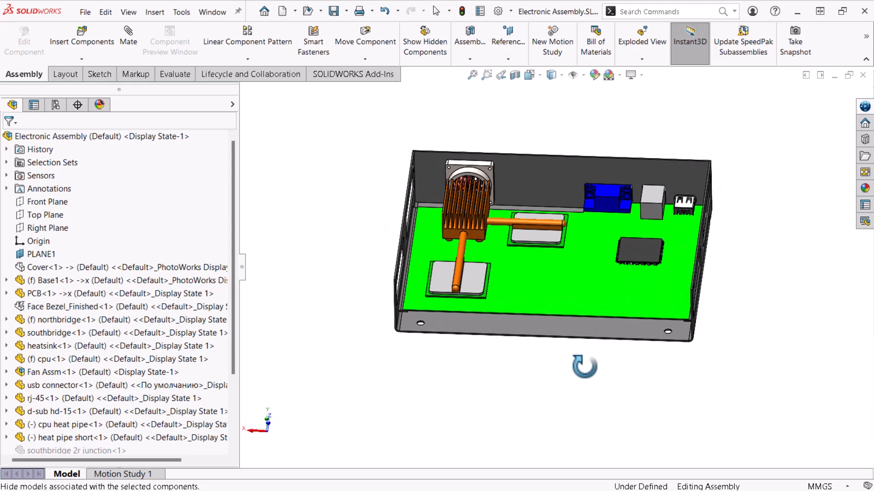
- Define a new plane using the heat sink's hidden underside face as First Reference via Select Other
{"action": "key", "text": "f5"}
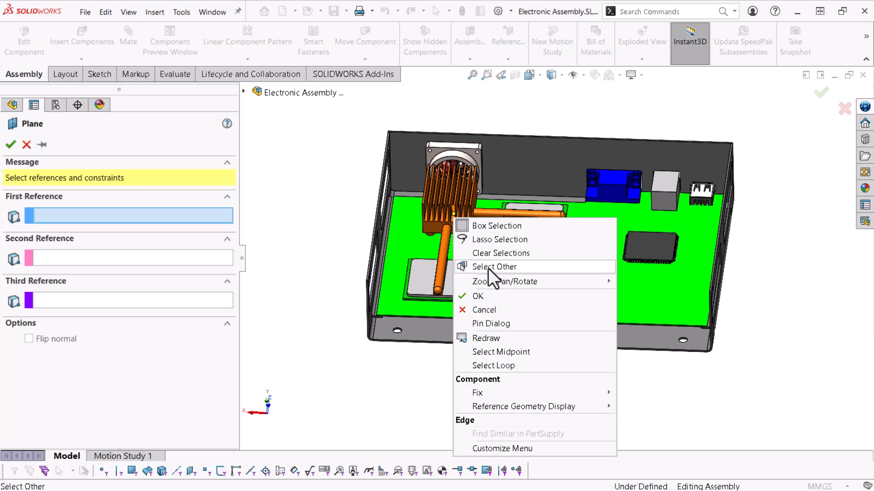
{"action": "left_click", "coordinate": [493, 266]}
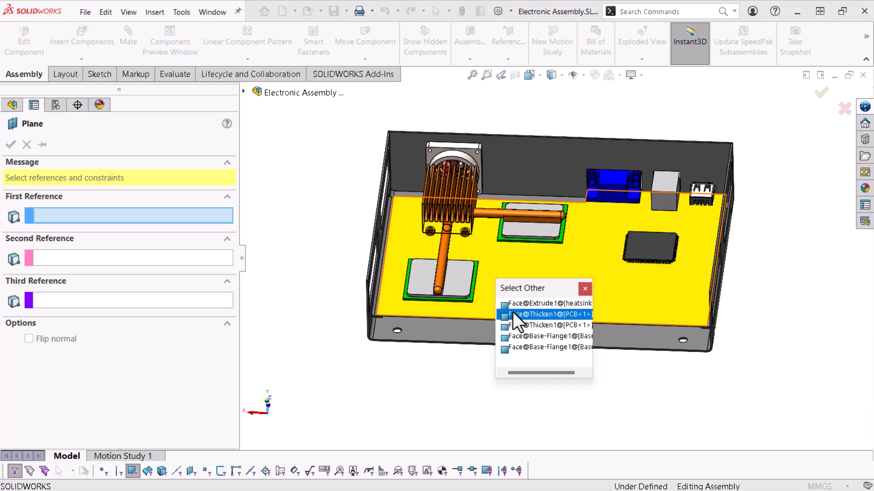
{"action": "left_click", "coordinate": [549, 314]}
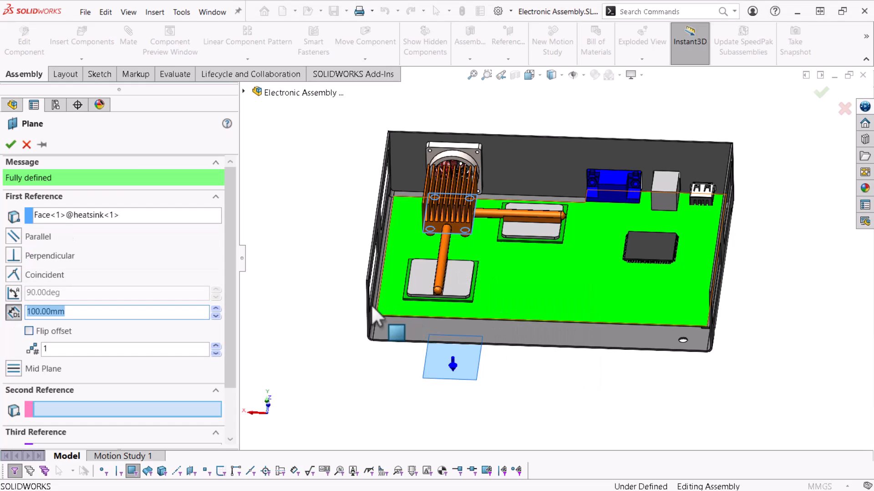
{"action": "left_click", "coordinate": [10, 144]}
{"action": "type", "text": "Heat Sink Base"}
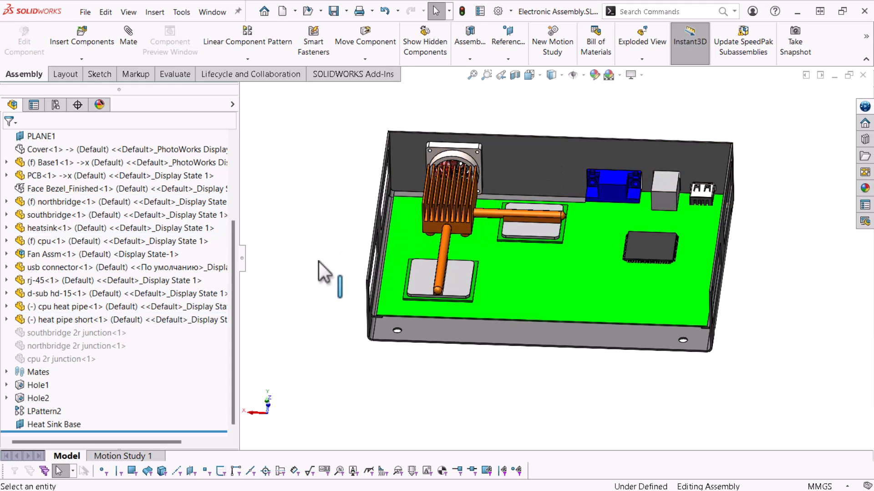
- Hide every component except the heat sink and its two heat pipes
{"action": "right_click", "coordinate": [326, 273]}
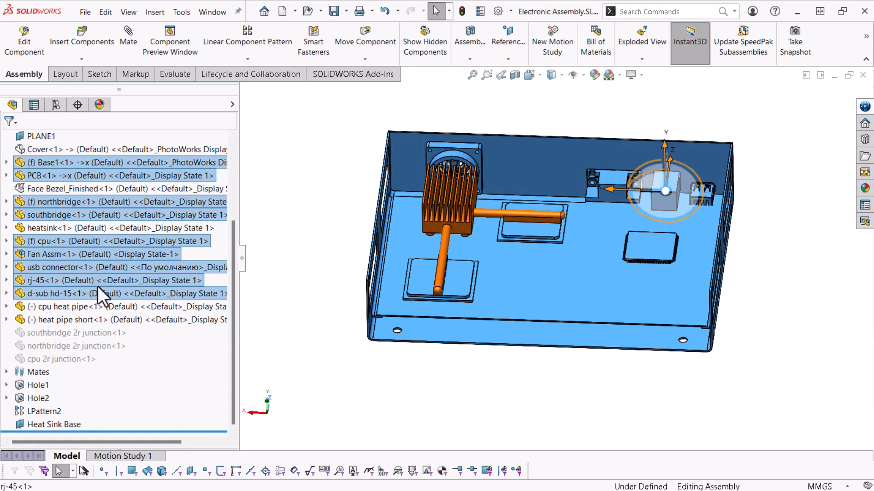
{"action": "right_click", "coordinate": [100, 294]}
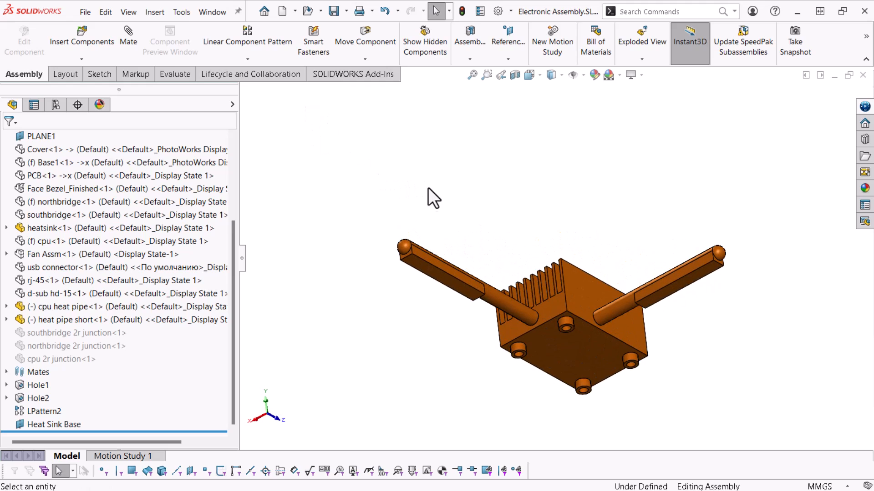
- Save both heat pipes' flat outer faces as a new selection set named Thermal Glue
{"action": "left_click", "coordinate": [440, 267]}
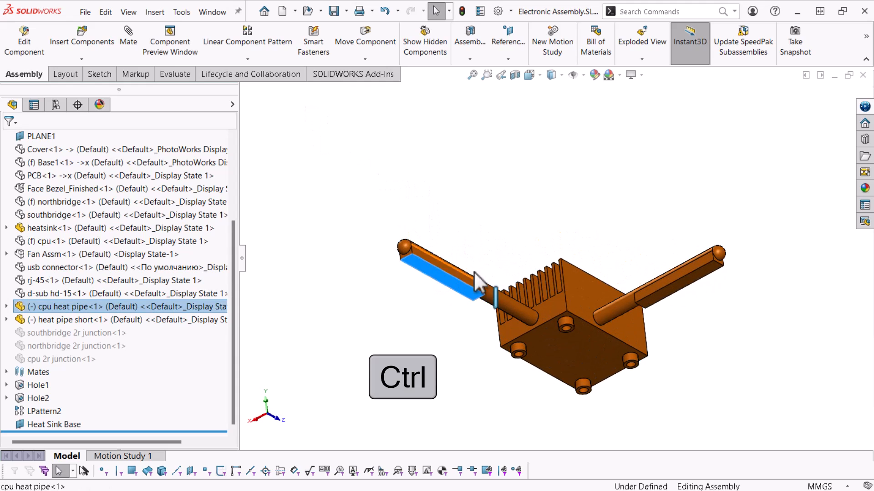
{"action": "left_click", "coordinate": [680, 287]}
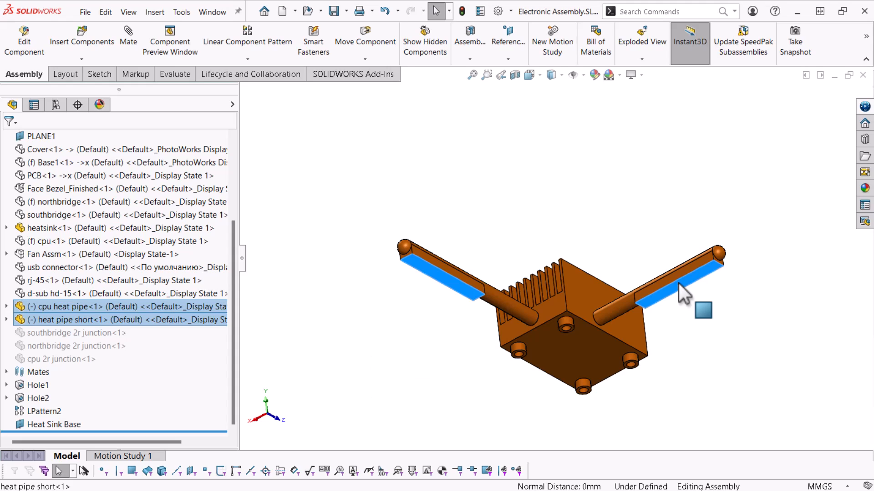
{"action": "right_click", "coordinate": [683, 292]}
{"action": "type", "text": "The"}
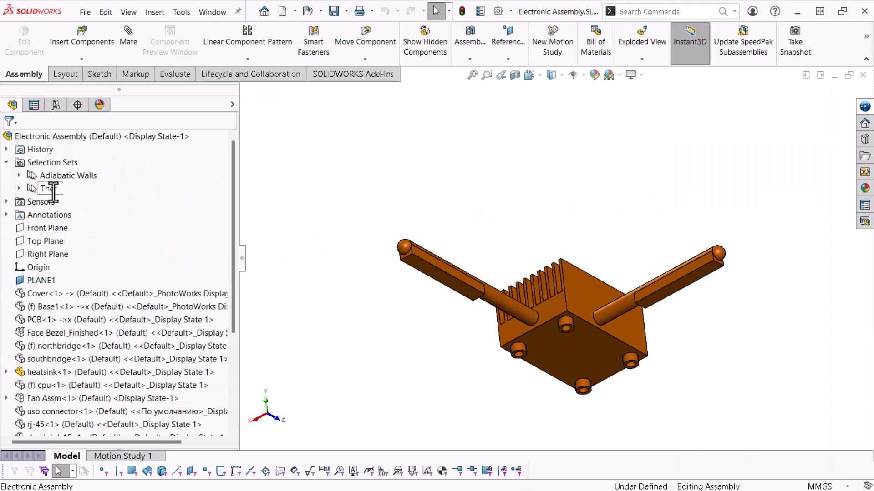
{"action": "left_click", "coordinate": [69, 175]}
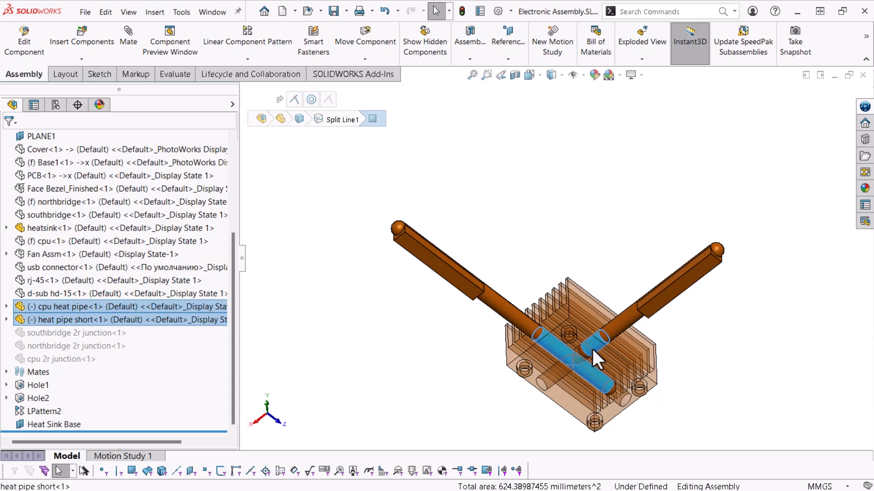
- Add the embedded heat pipe faces inside the transparent heat sink to the Thermal Glue set
{"action": "right_click", "coordinate": [596, 359]}
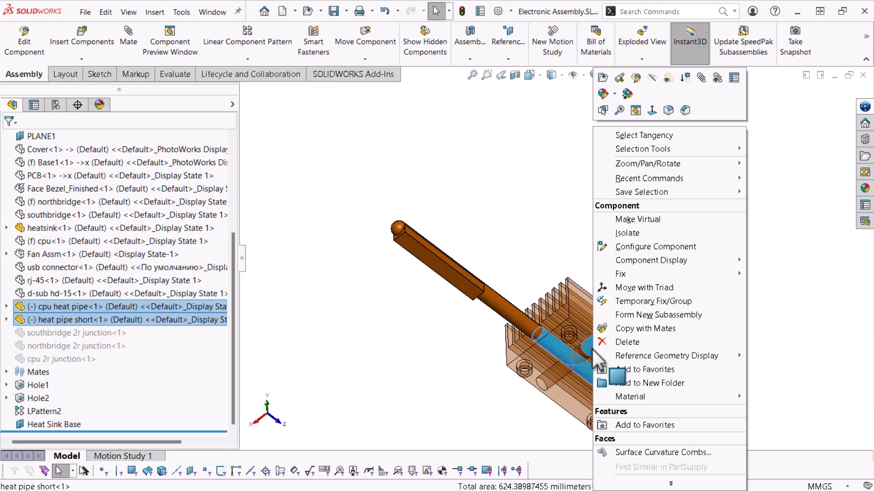
{"action": "mouse_move", "coordinate": [642, 192]}
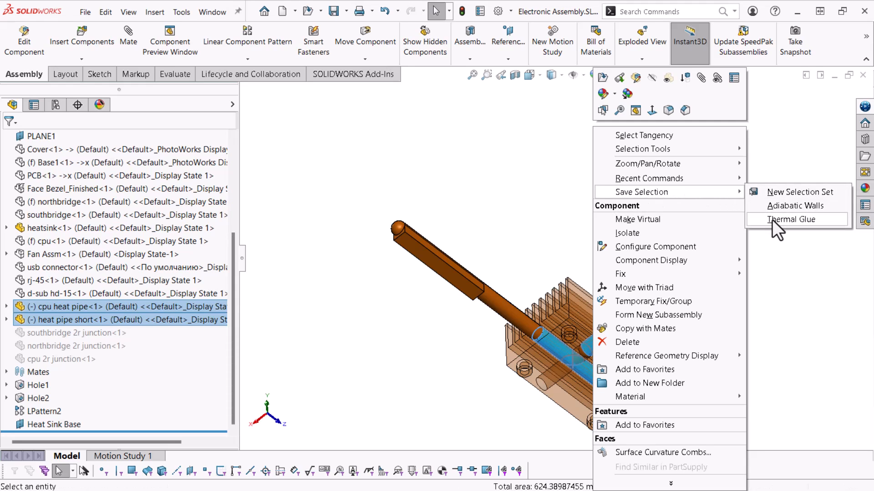
{"action": "left_click", "coordinate": [794, 220]}
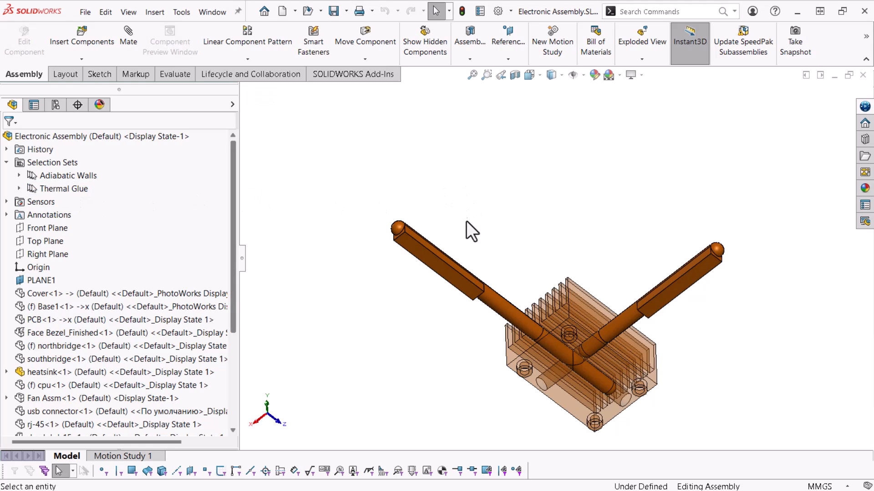
{"action": "left_click", "coordinate": [83, 137]}
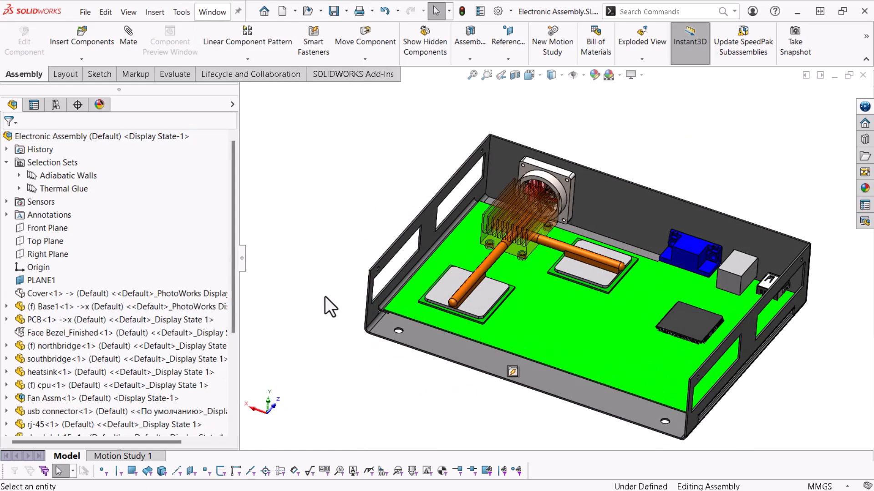
- Show the hidden components and inspect the cpu part's own Thermal Glue selection set
{"action": "scroll", "scroll_direction": "down", "scroll_amount": 3}
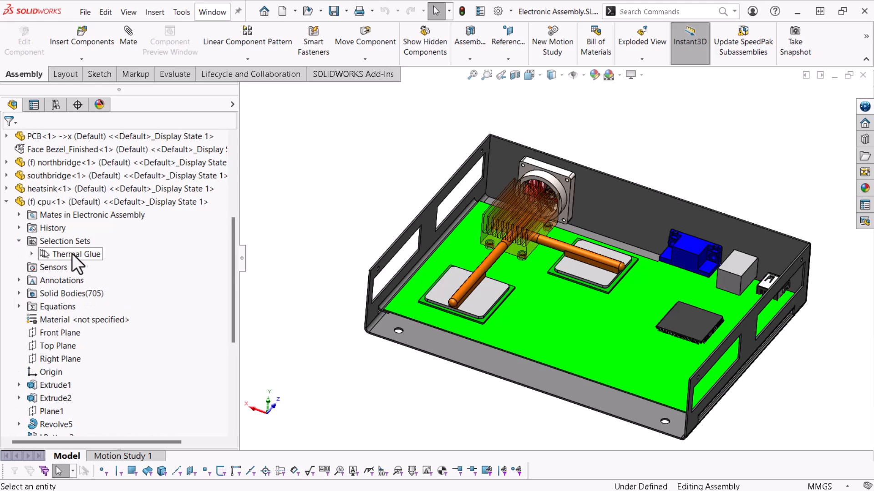
{"action": "right_click", "coordinate": [76, 254]}
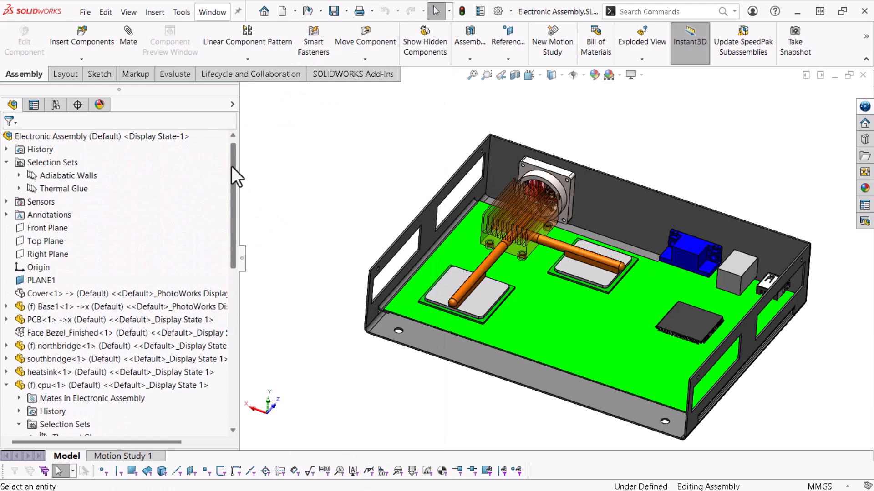
{"action": "left_click", "coordinate": [66, 188]}
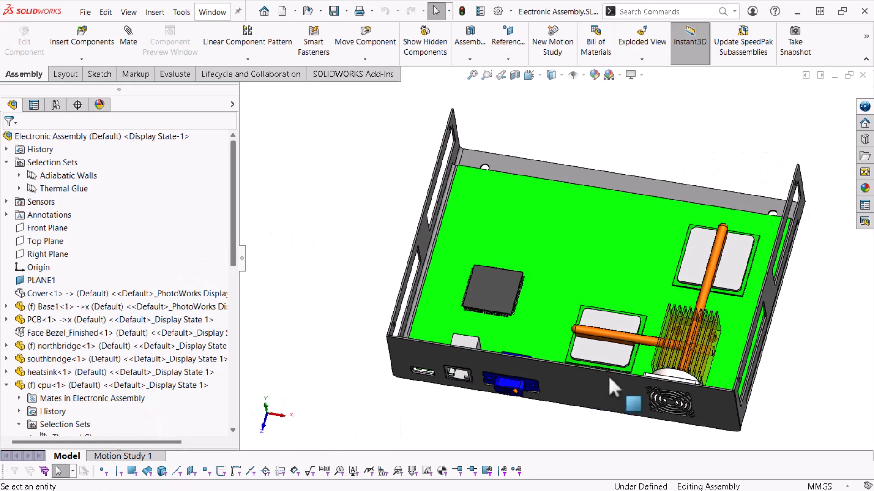
- Magnifier-select the northbridge pad's thin side faces and save them to Adiabatic Walls
{"action": "key", "text": "g"}
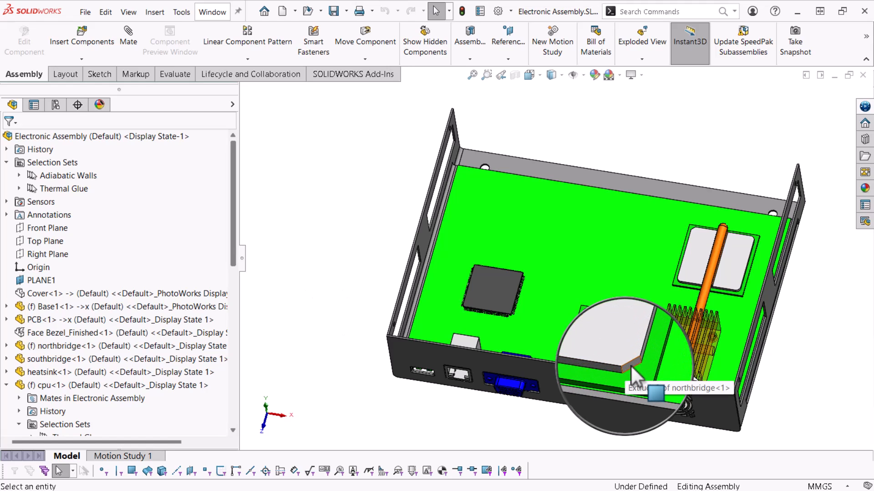
{"action": "left_click", "coordinate": [635, 379]}
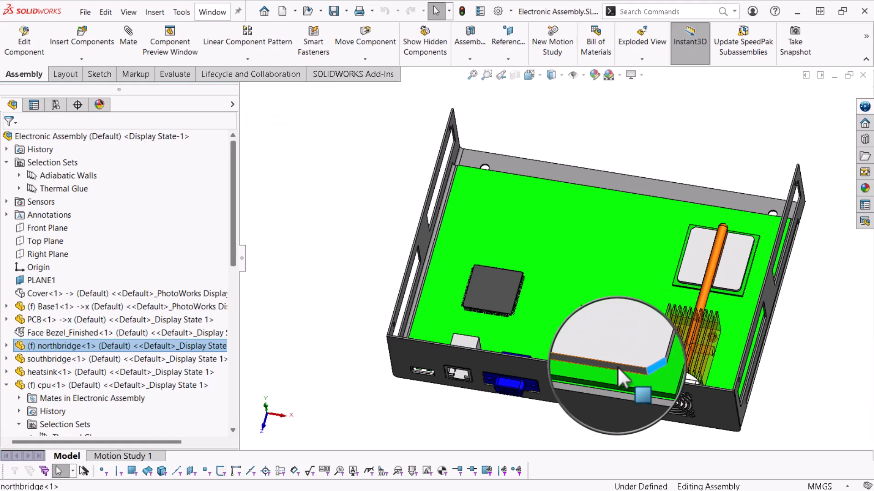
{"action": "key", "text": "Ctrl"}
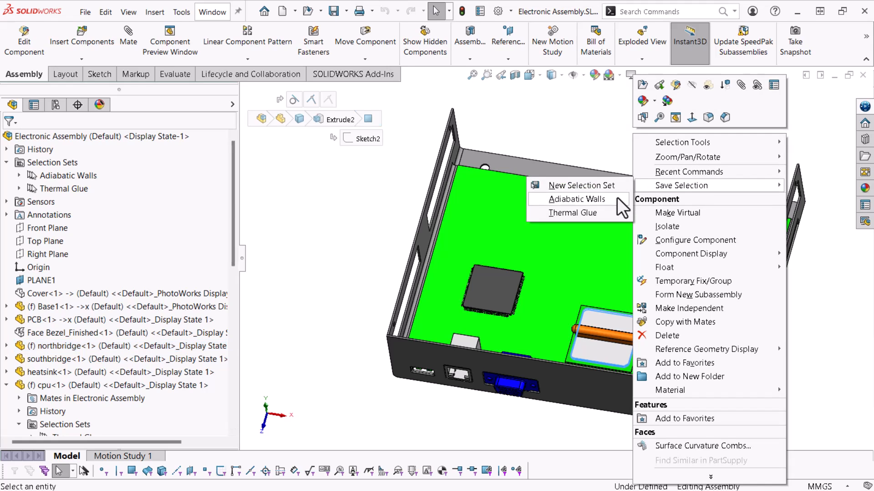
{"action": "left_click", "coordinate": [578, 199]}
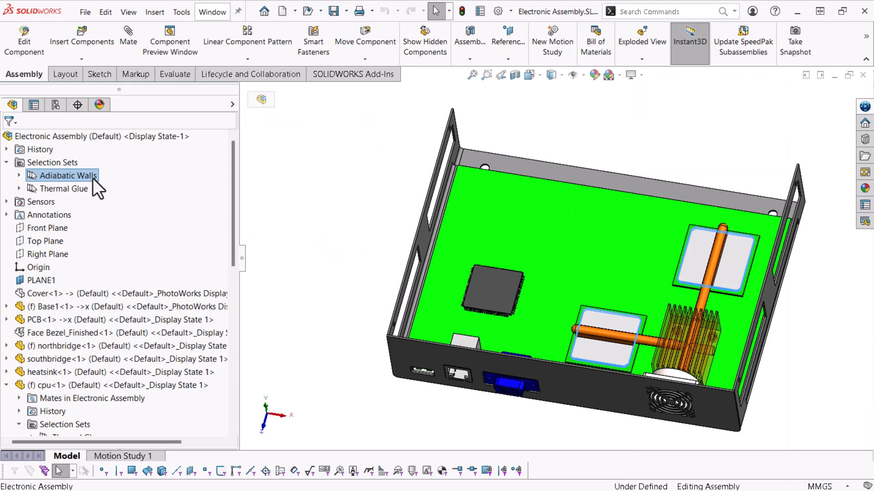